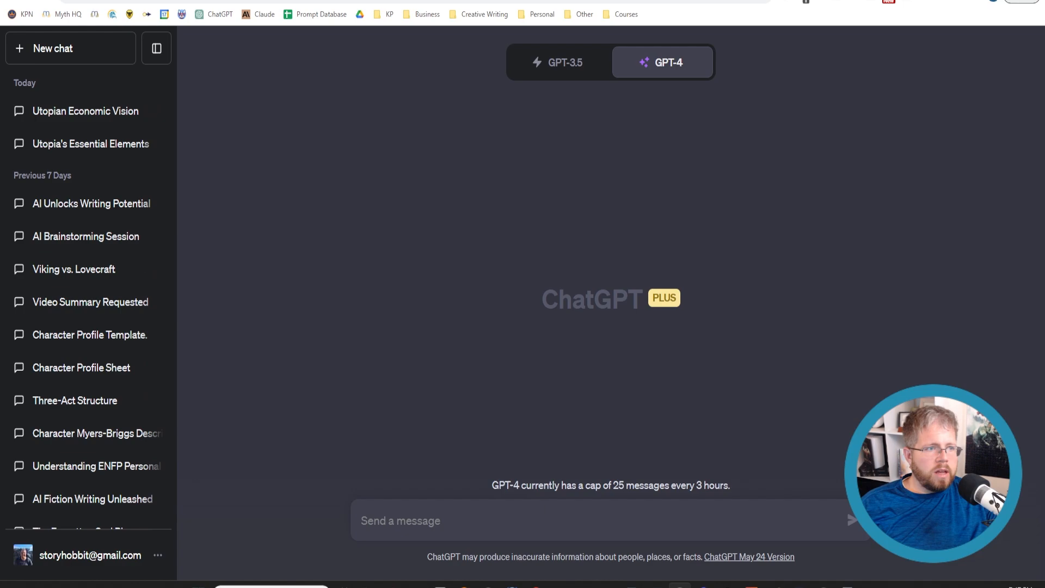
Type the prompt asking for a clear, concise, first-person opening chapter of an AI book.
text(We're going to start the first chapter of a book about AI. The language should be clear and concise, not using the corporate "we", and speaking in first person from my point of view. Overall, it should be highly scannable, direct and to the point, and avoid any fluff, redundancy, or cheesiness. Used mixed cadence. Do not use two words/)
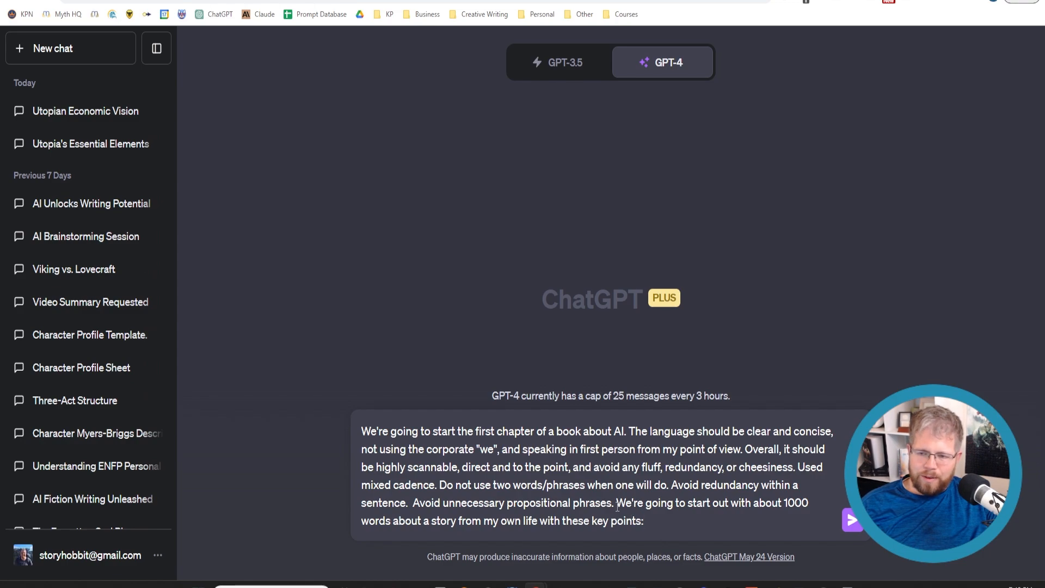
drag(432, 502, 615, 503)
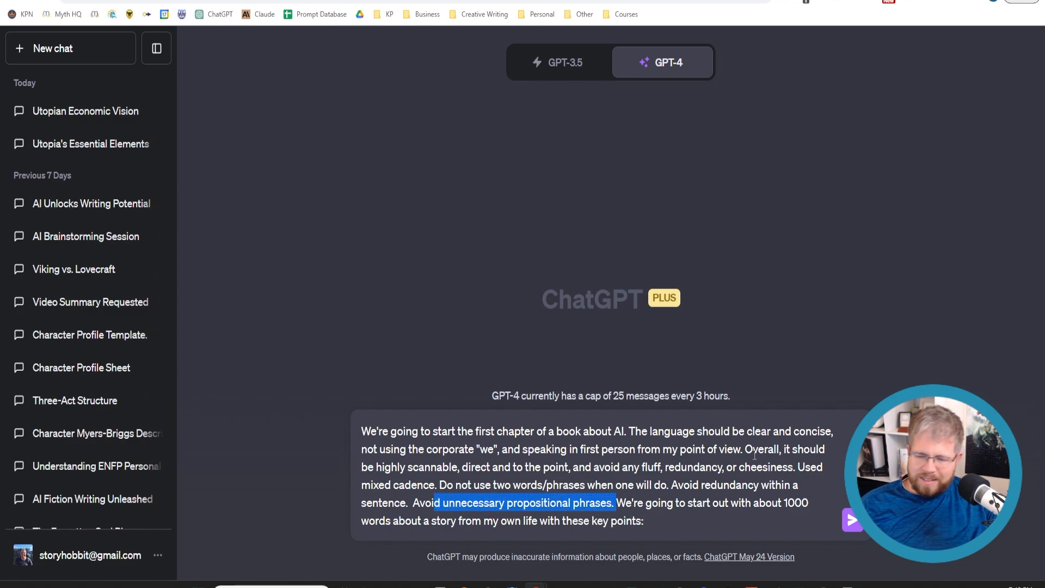
click(623, 502)
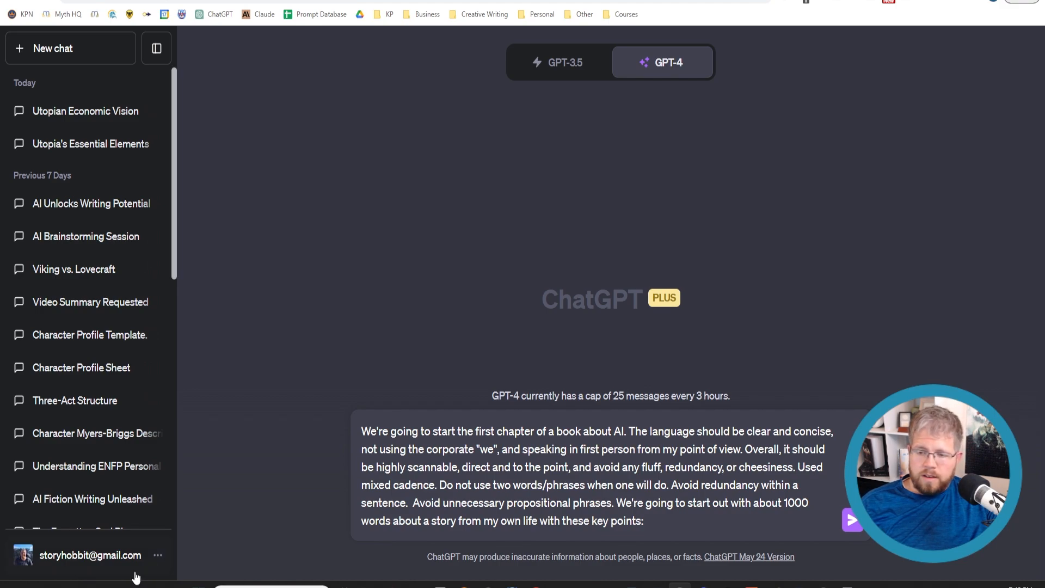
click(644, 521)
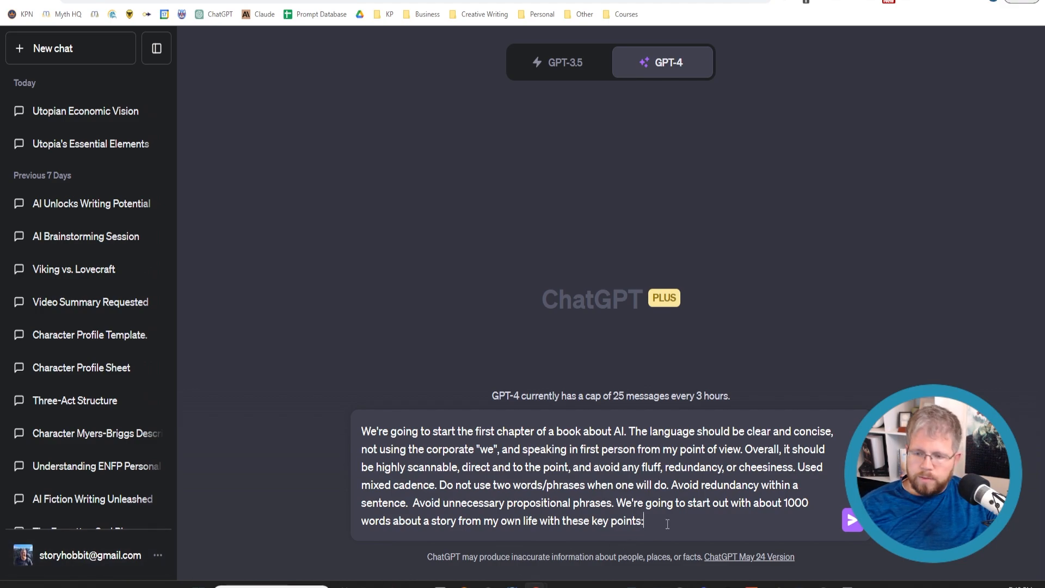
Add the bullet key points about writer's block and the wife's question, then send to GPT-4.
key(enter)
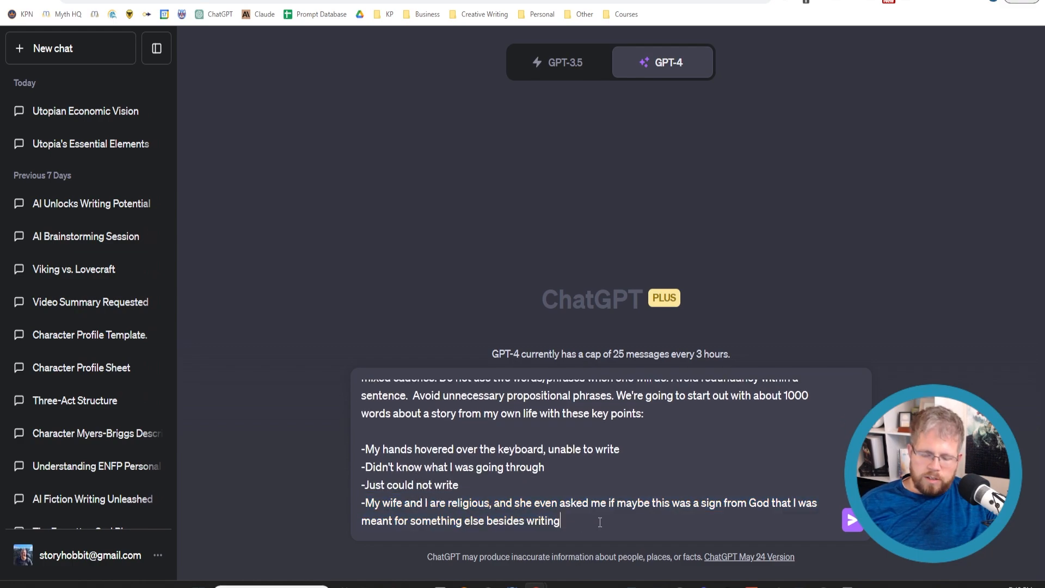
click(853, 520)
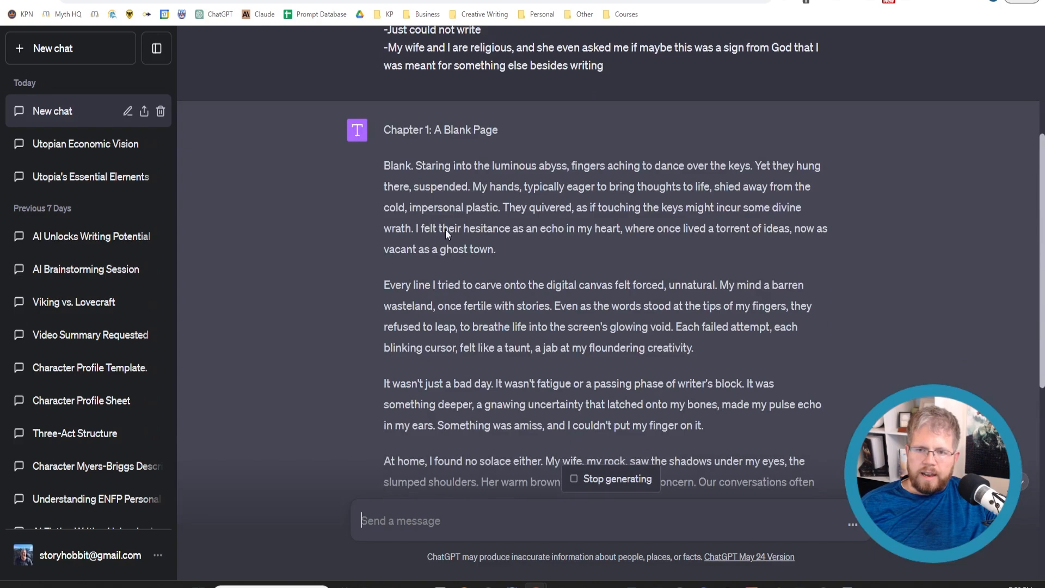
mouse_move(379, 172)
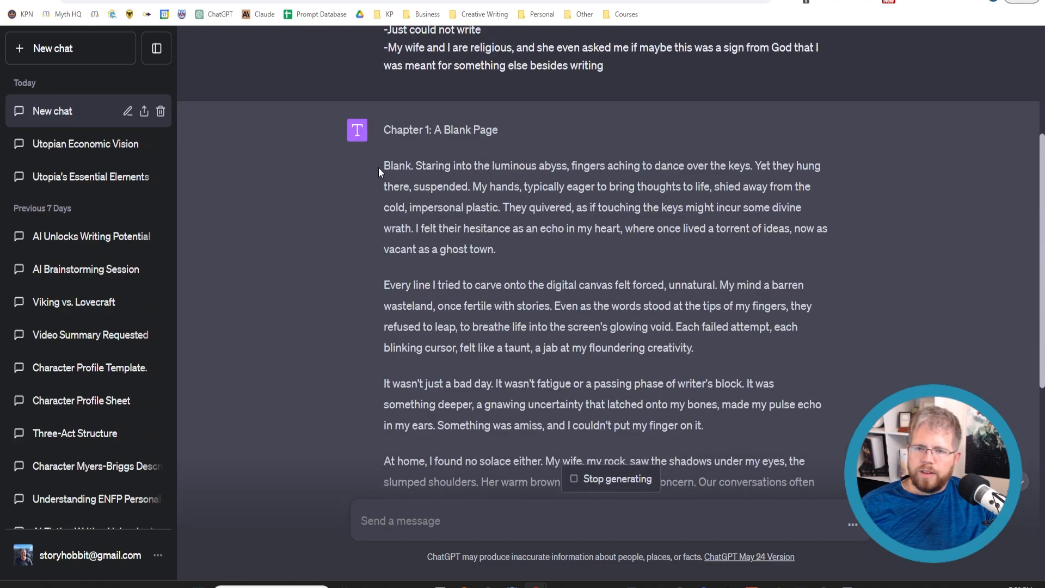
Read through GPT-4's 'Chapter 1: A Blank Page' draft, highlighting its opening paragraphs.
drag(384, 166, 703, 425)
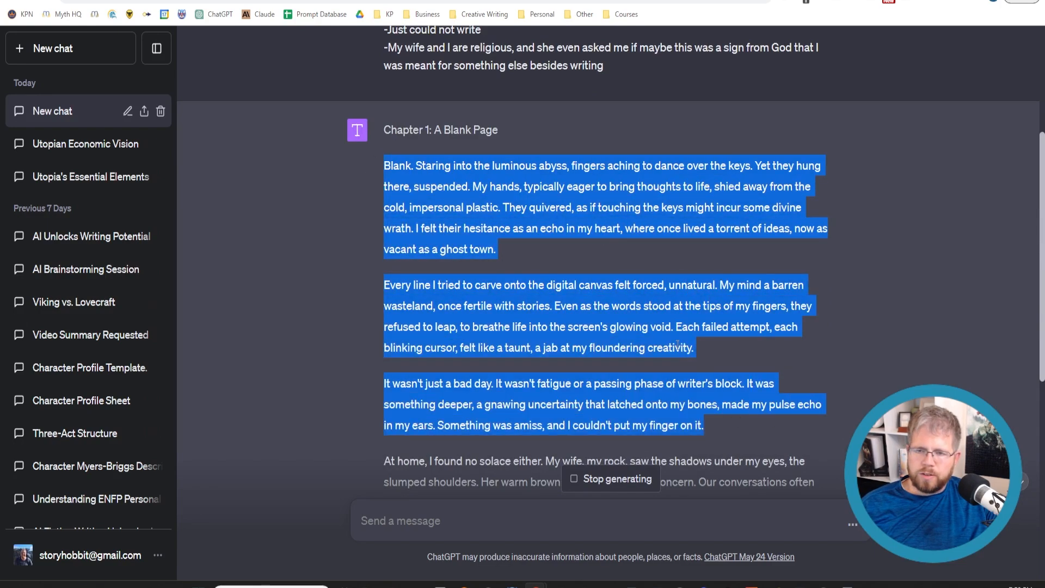
click(526, 166)
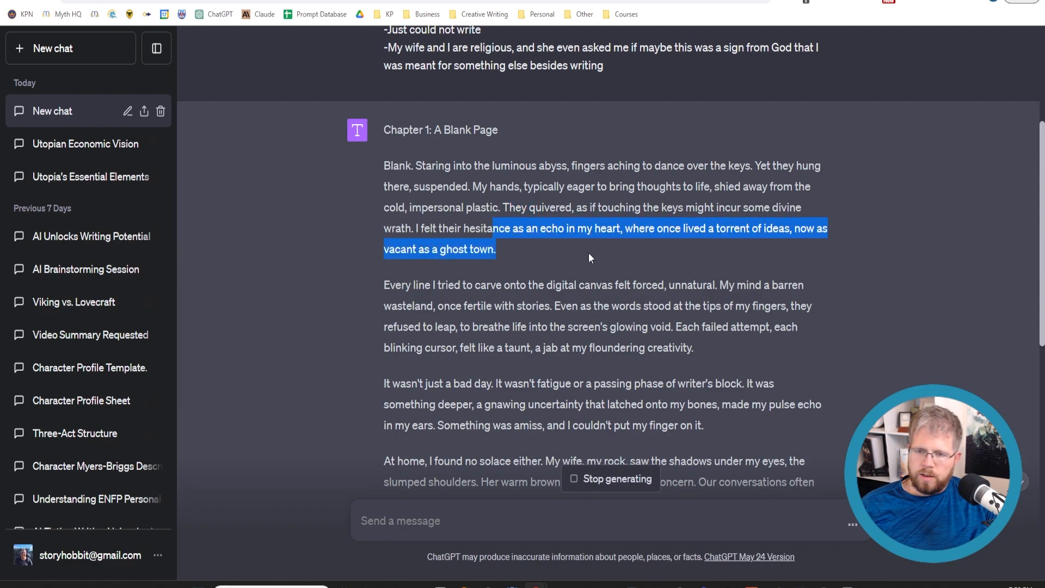
click(527, 251)
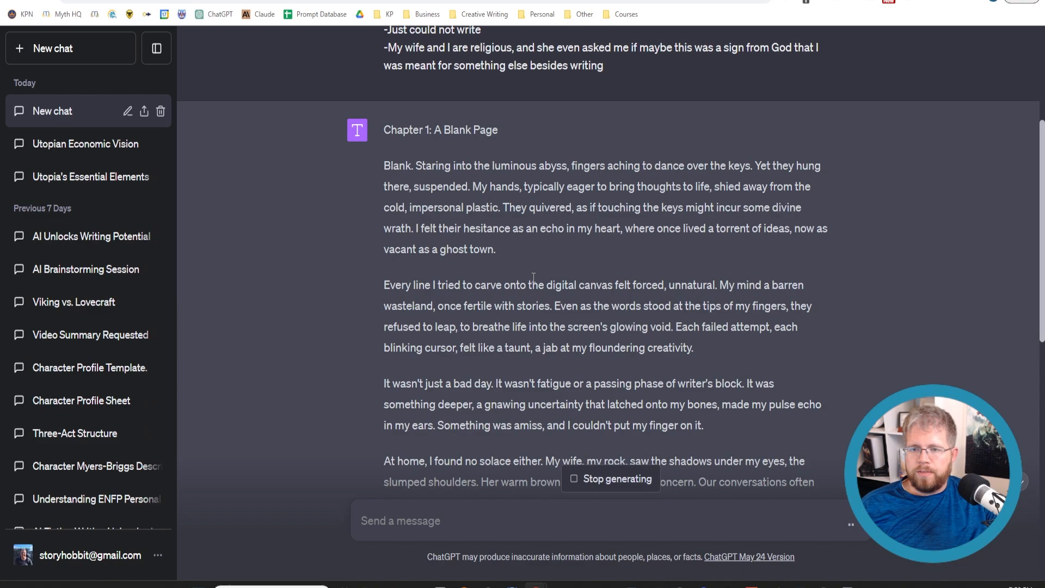
drag(384, 186, 496, 249)
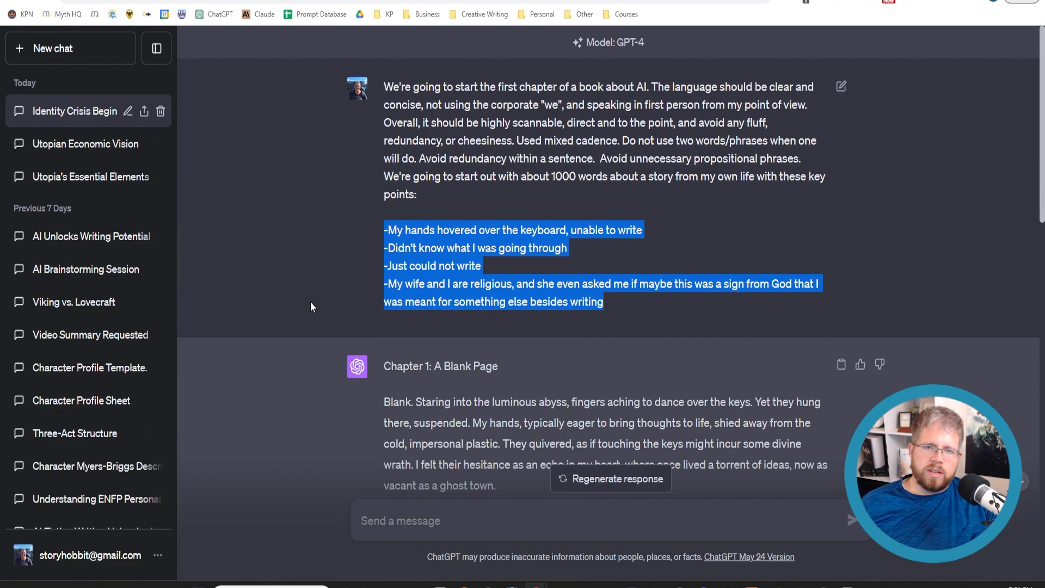
scroll(down, 3)
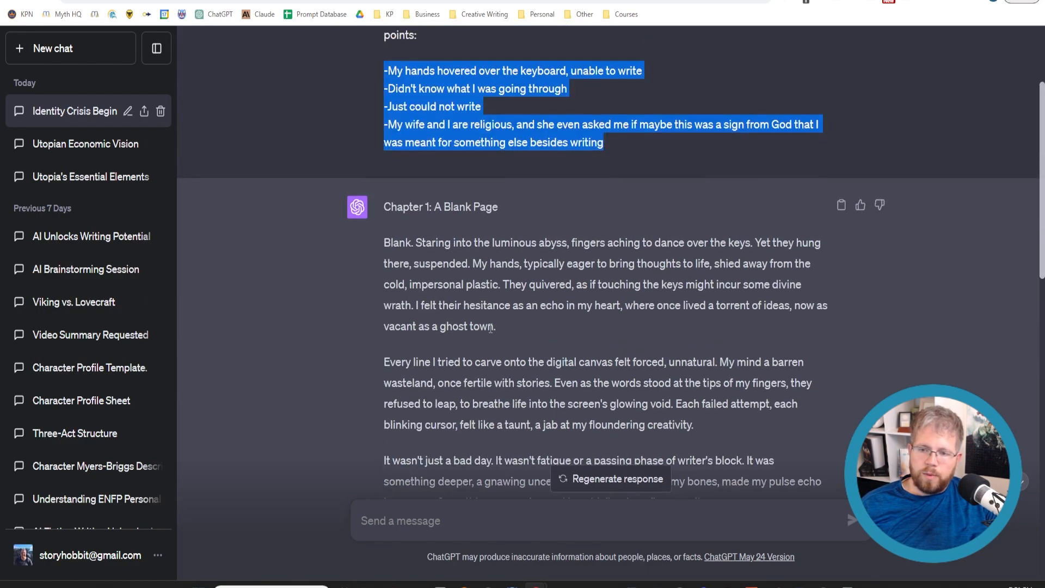
scroll(down, 3)
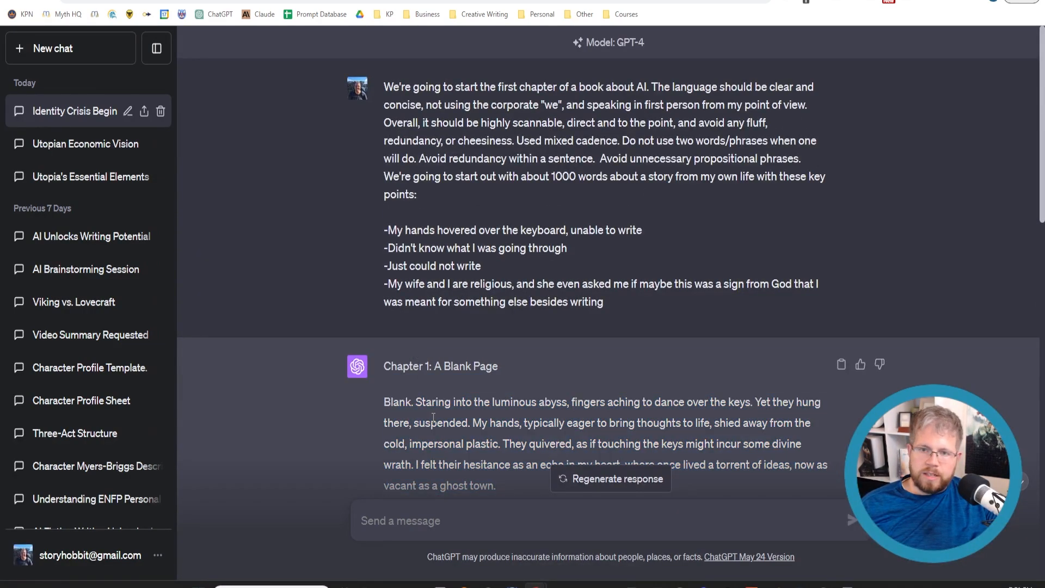
drag(383, 229, 603, 301)
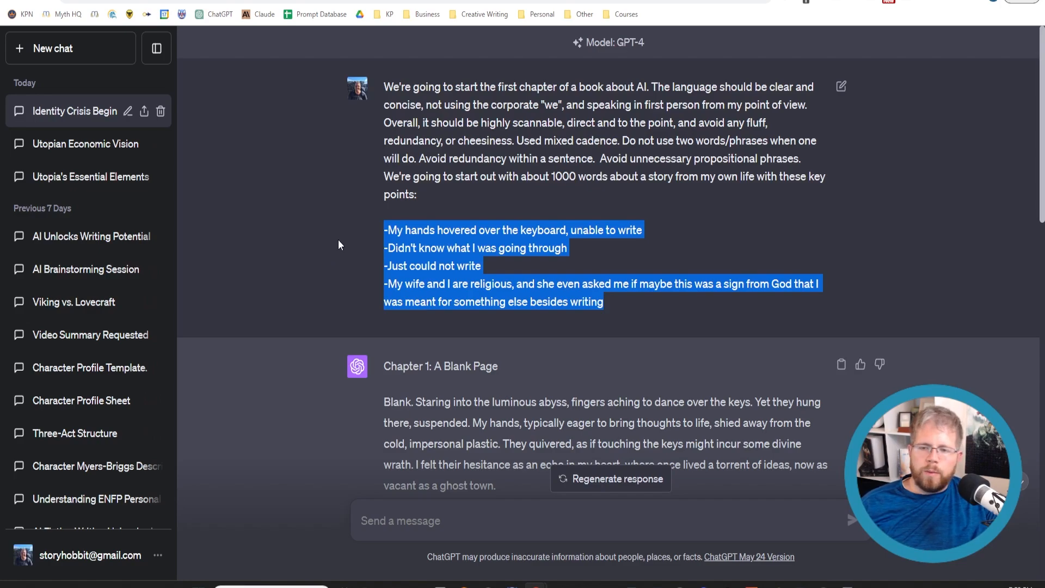
click(449, 337)
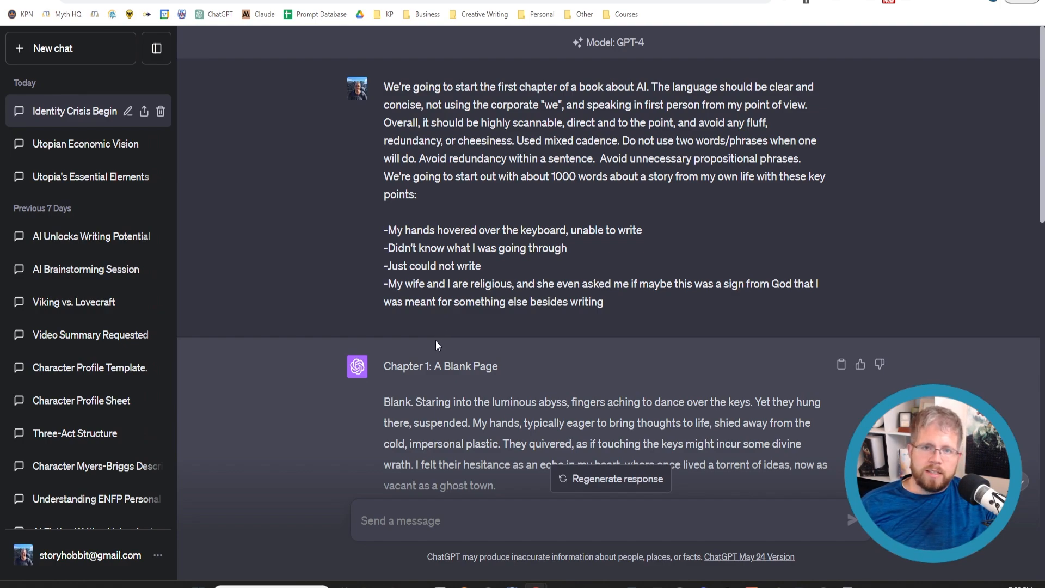
scroll(down, 3)
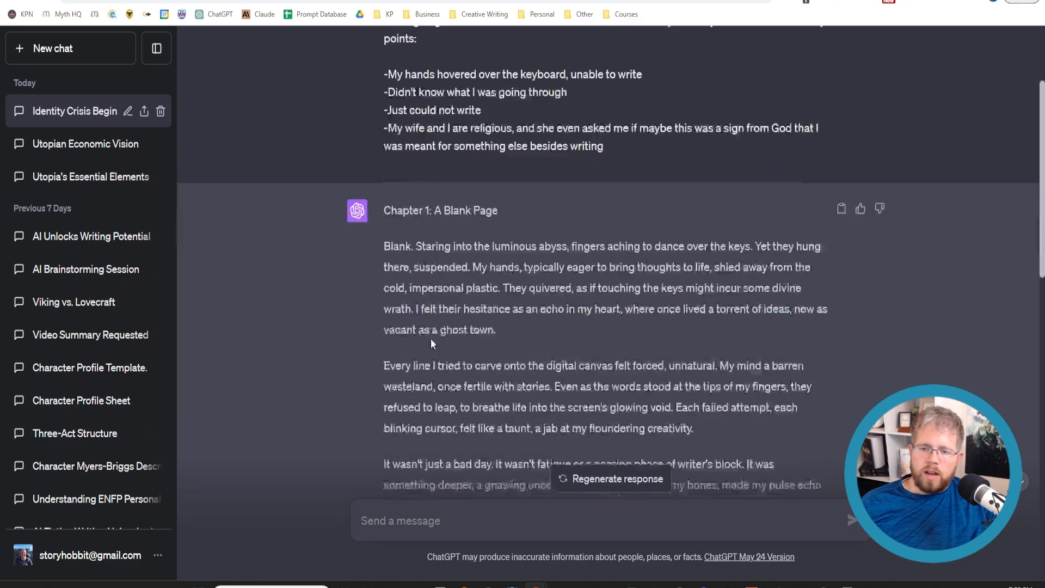
scroll(down, 3)
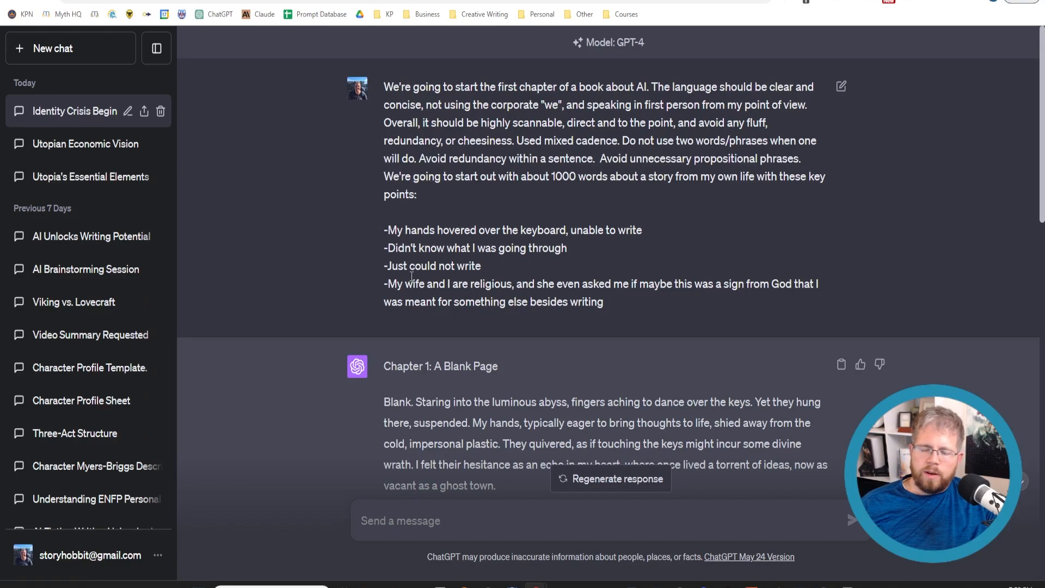
scroll(down, 3)
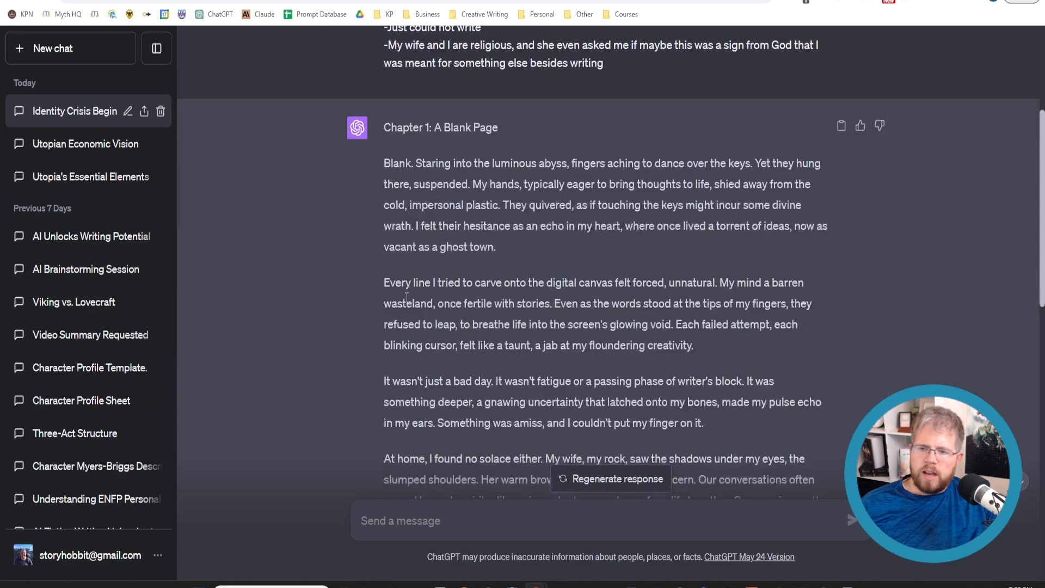